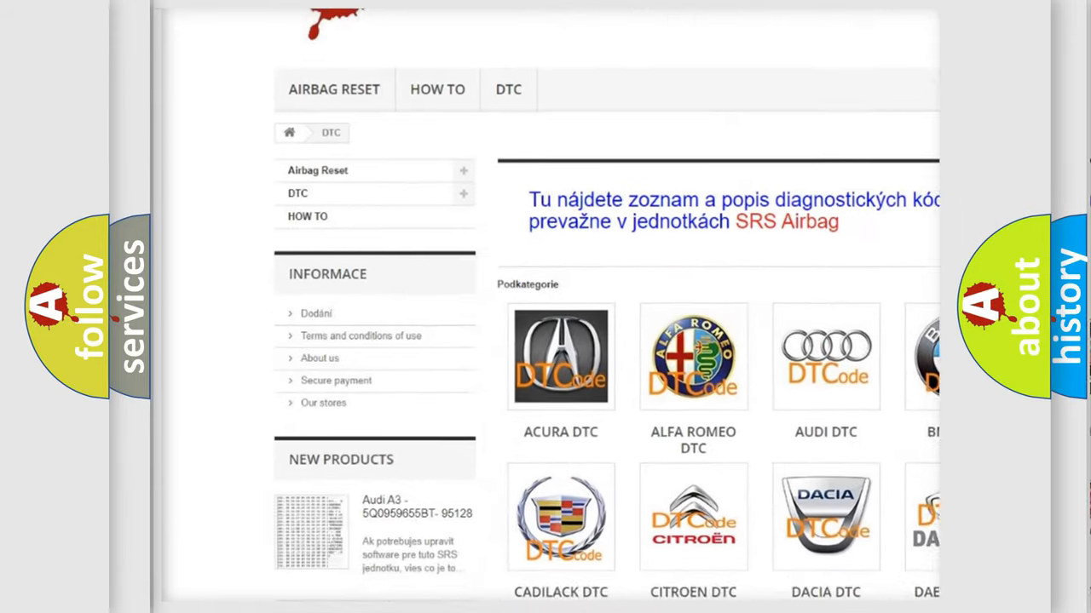
scroll(down, 3)
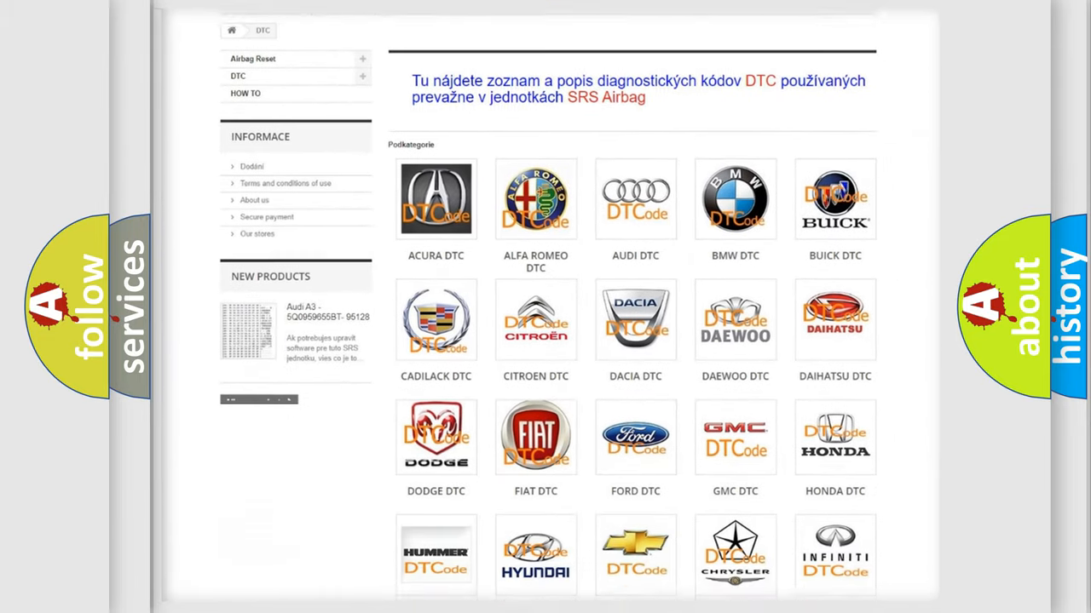
scroll(down, 3)
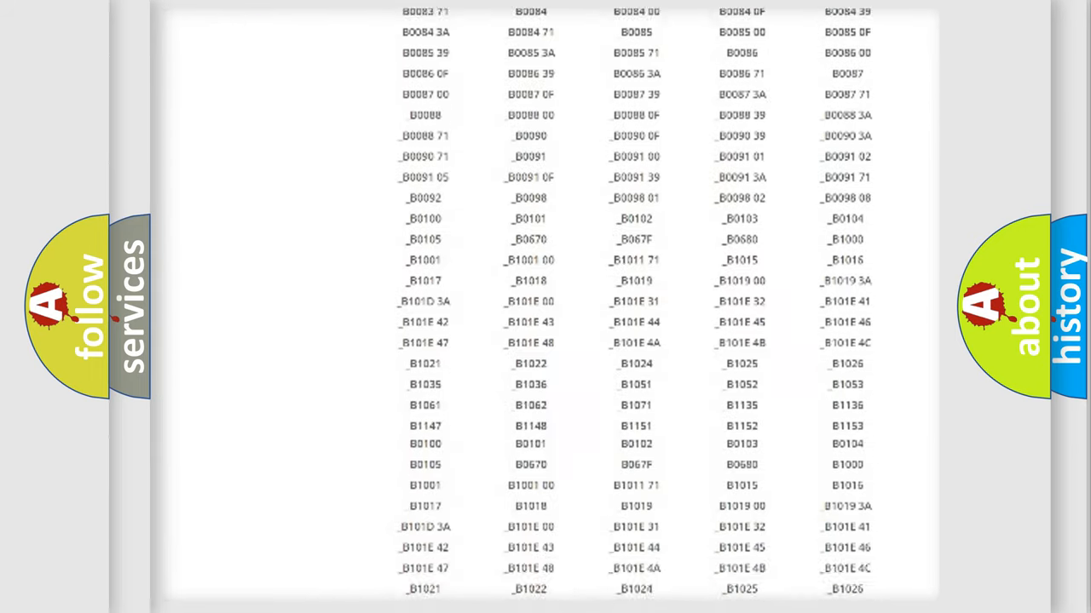
scroll(up, 3)
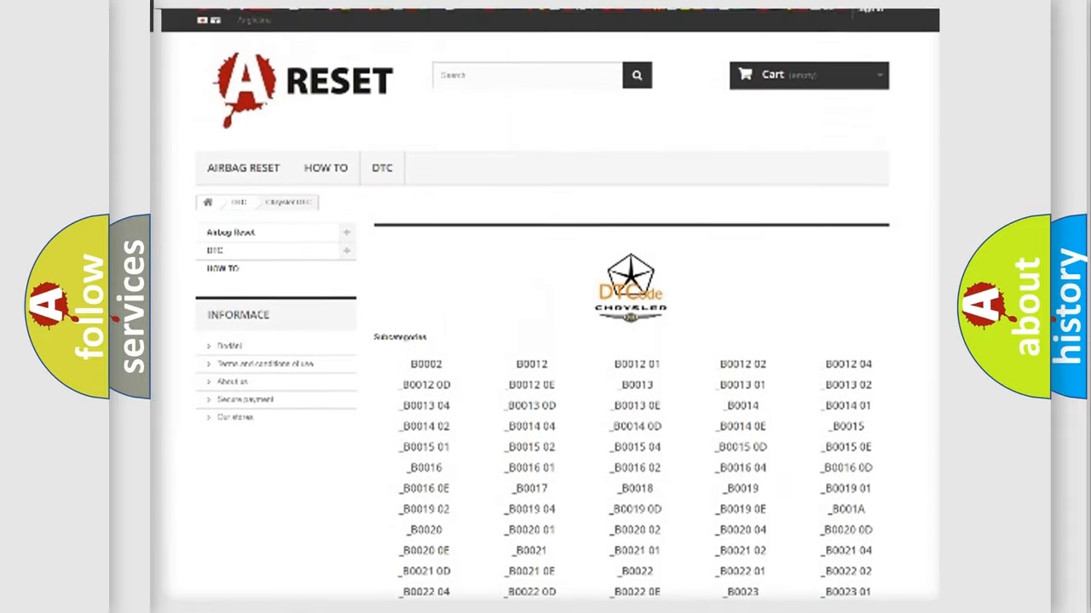